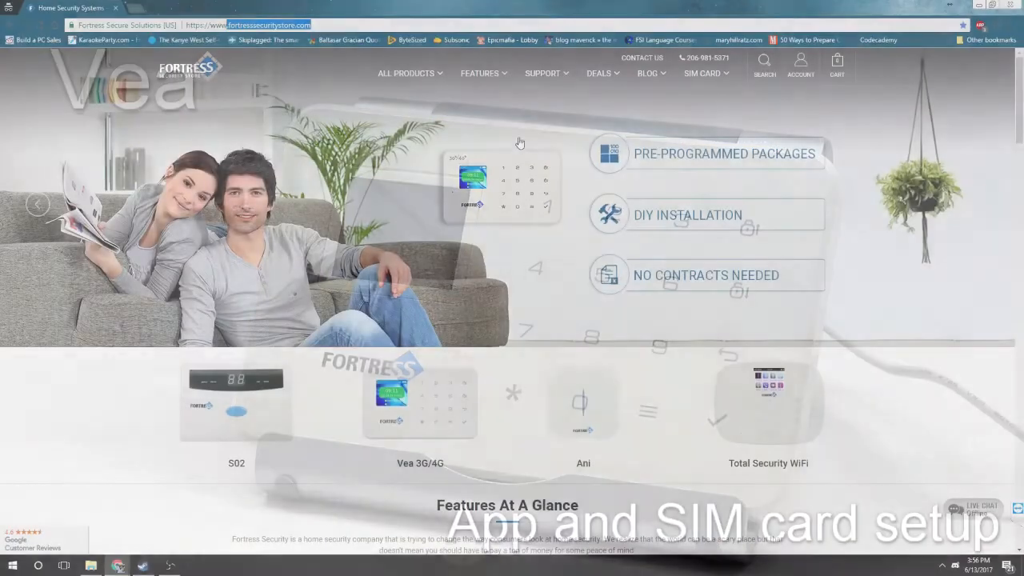
# Step: Go from the Account icon's Sign In page to the Create An Account registration form
pyautogui.click(800, 67)
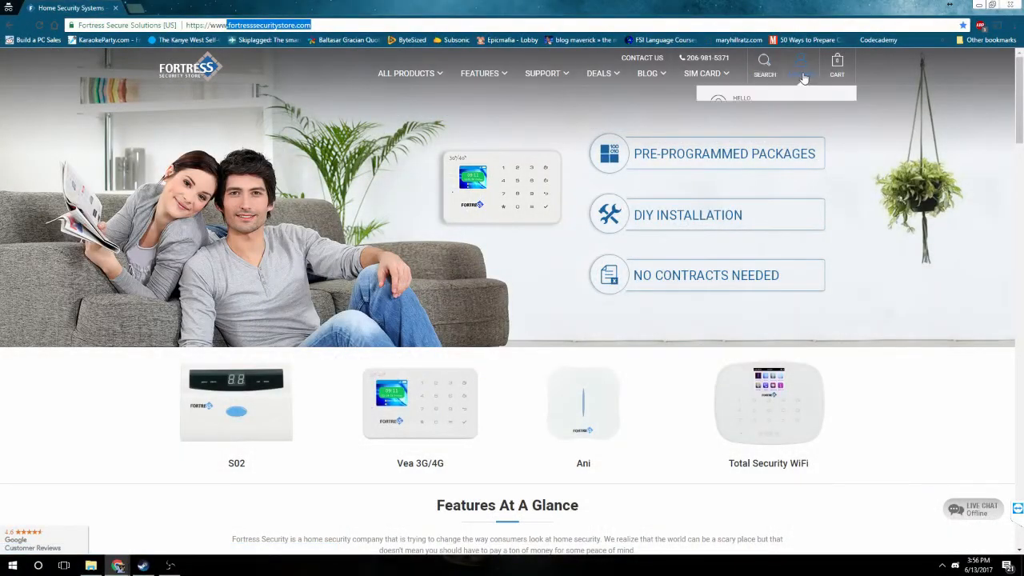
pyautogui.click(800, 66)
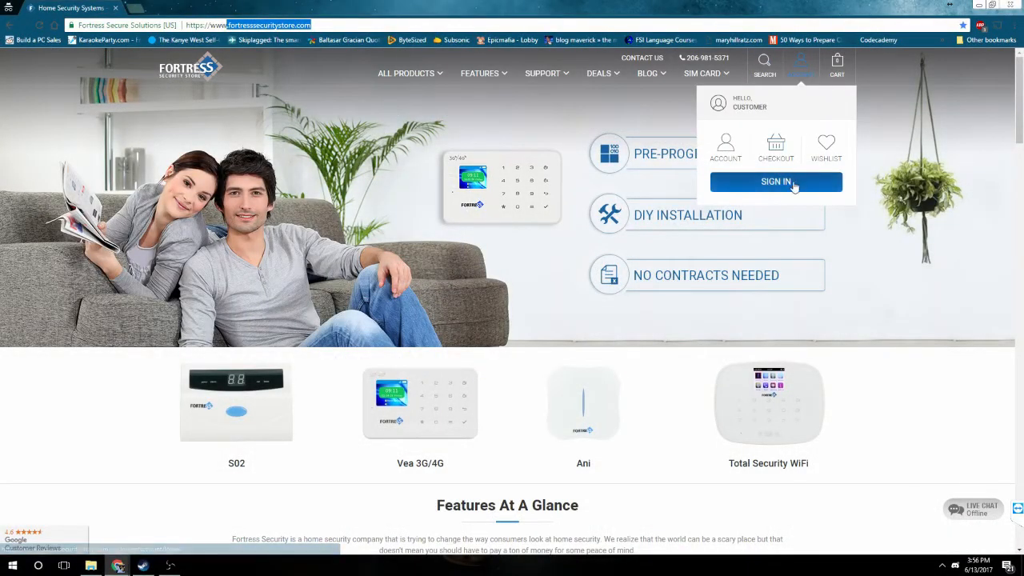
pyautogui.click(776, 182)
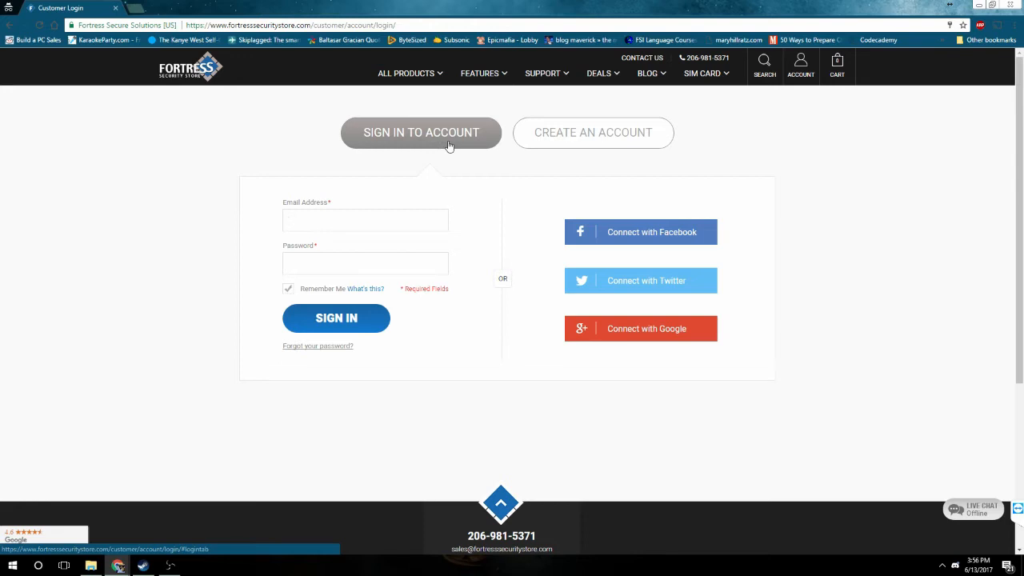
pyautogui.moveTo(505, 139)
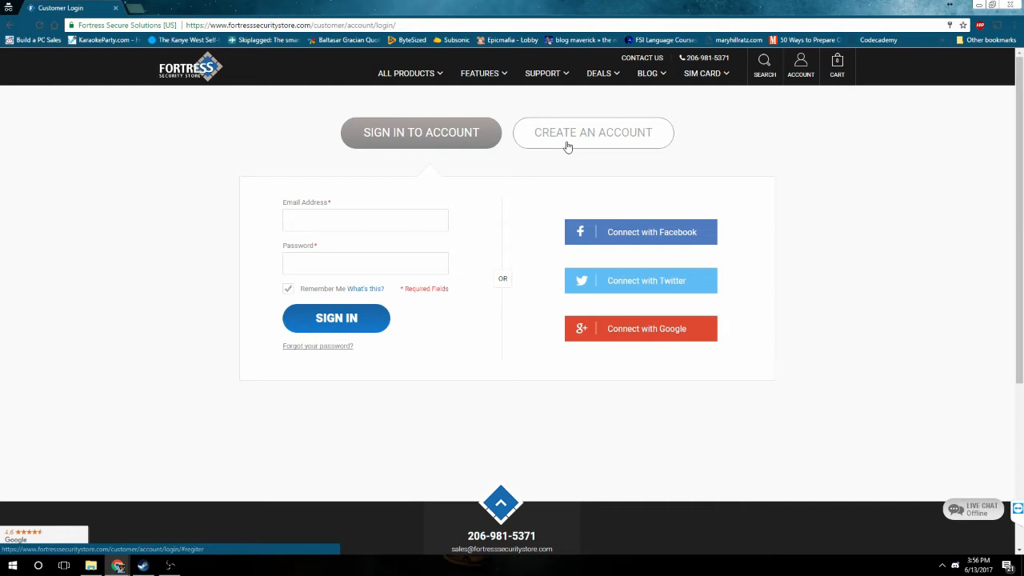
pyautogui.click(593, 132)
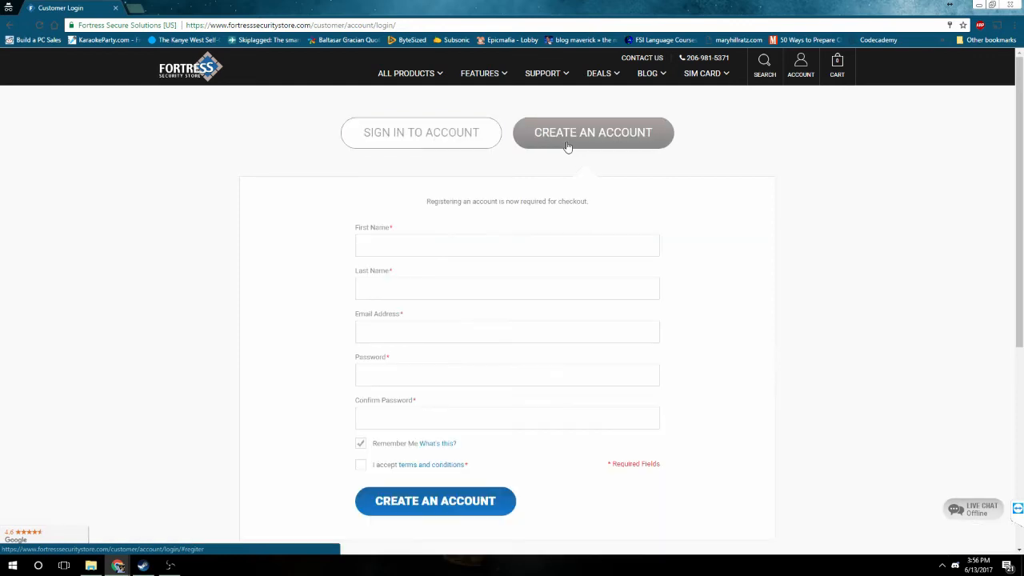
pyautogui.moveTo(353, 389)
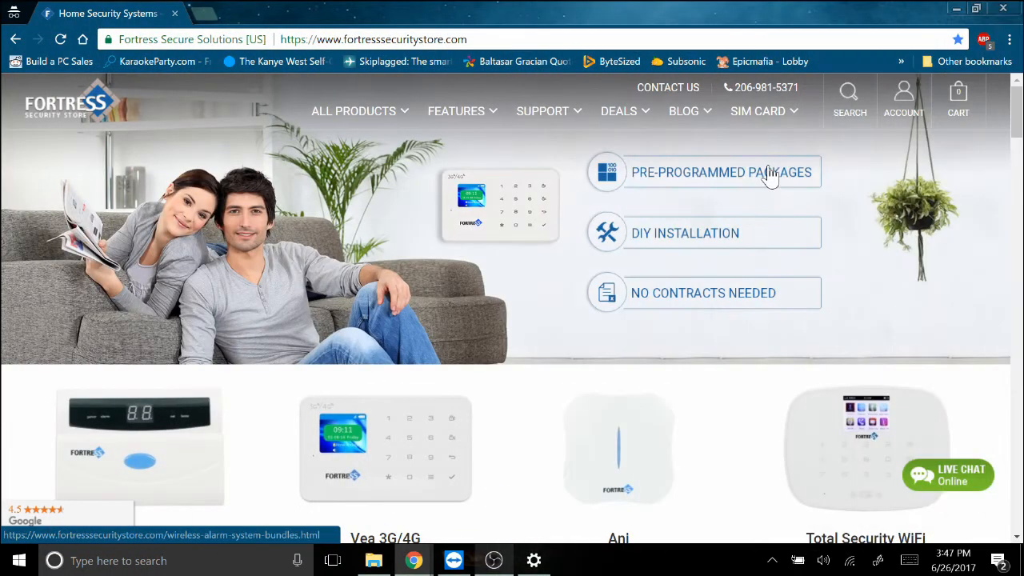
# Step: Open the SIM Card 'I Have A Sim' setup page and scroll to the activation forms
pyautogui.click(758, 111)
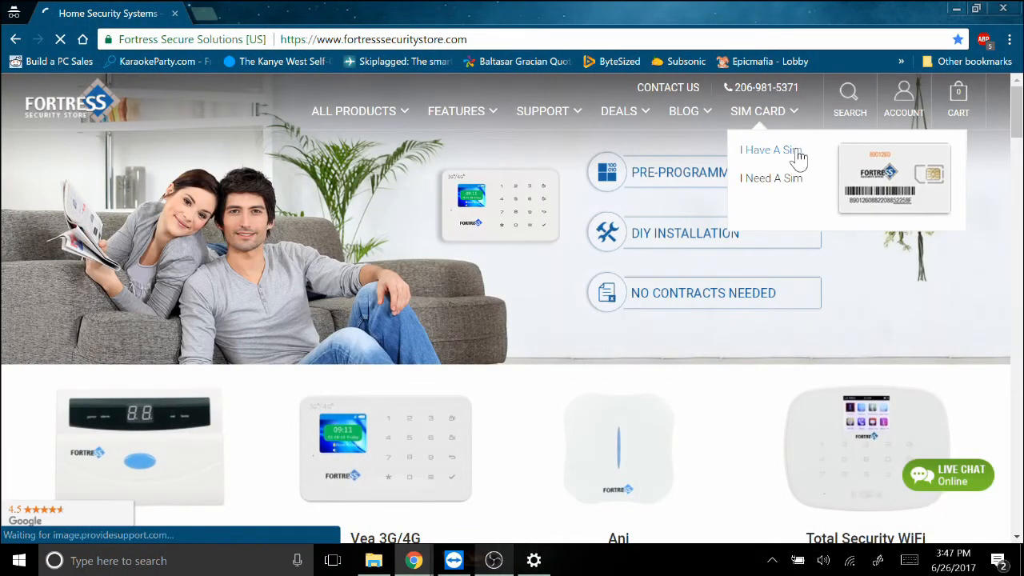
pyautogui.click(769, 149)
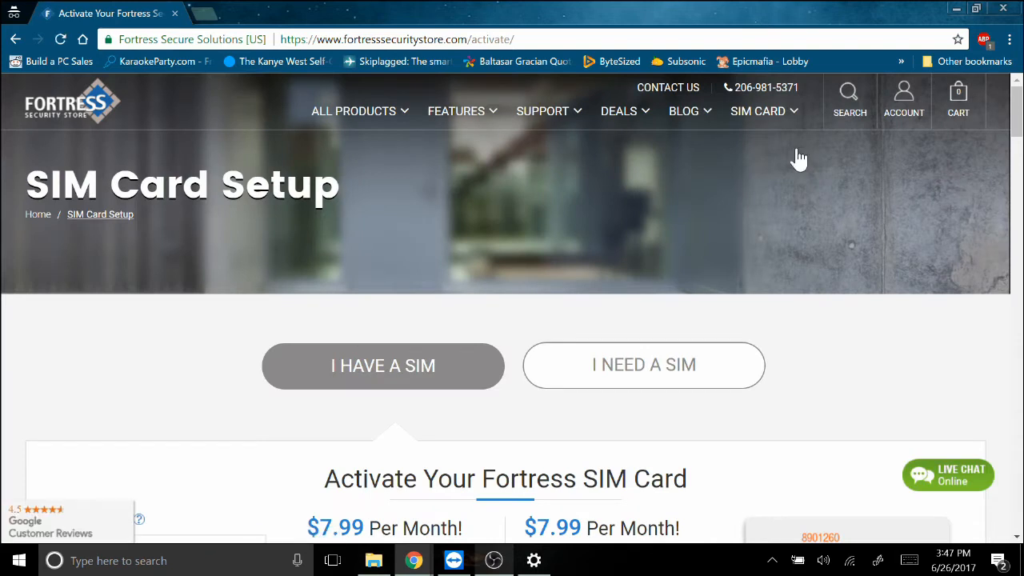
pyautogui.scroll(-3)
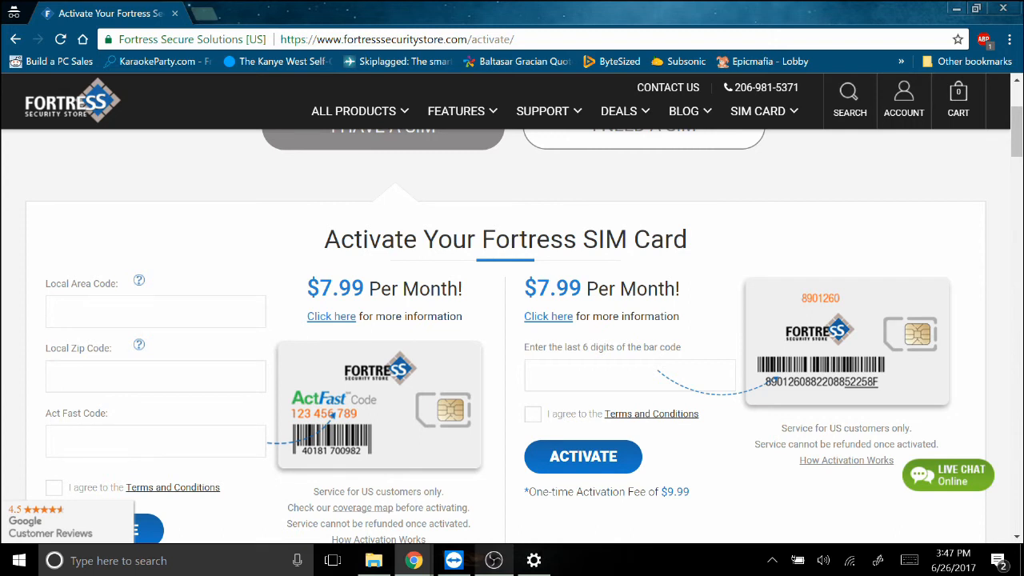
pyautogui.scroll(-3)
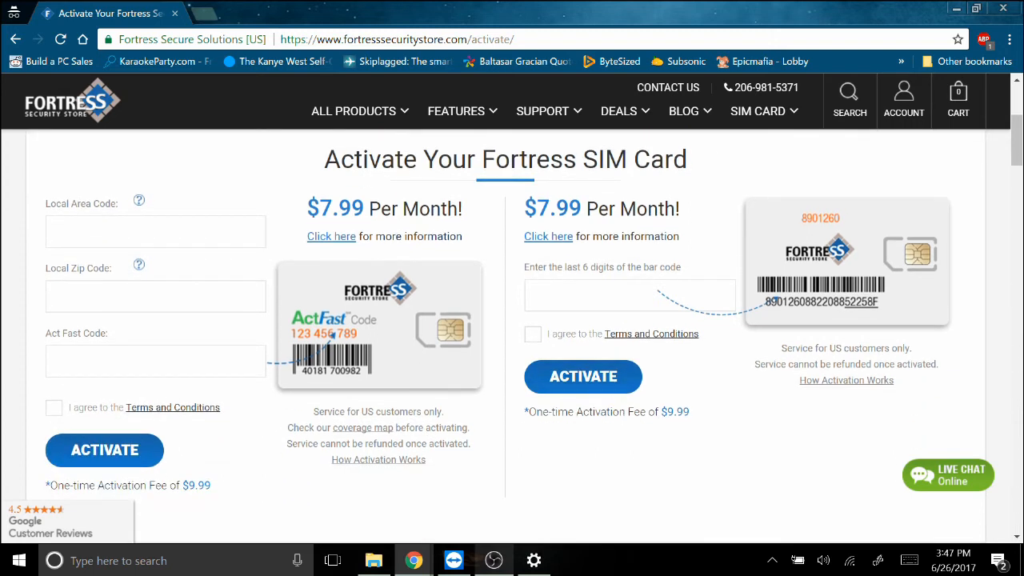
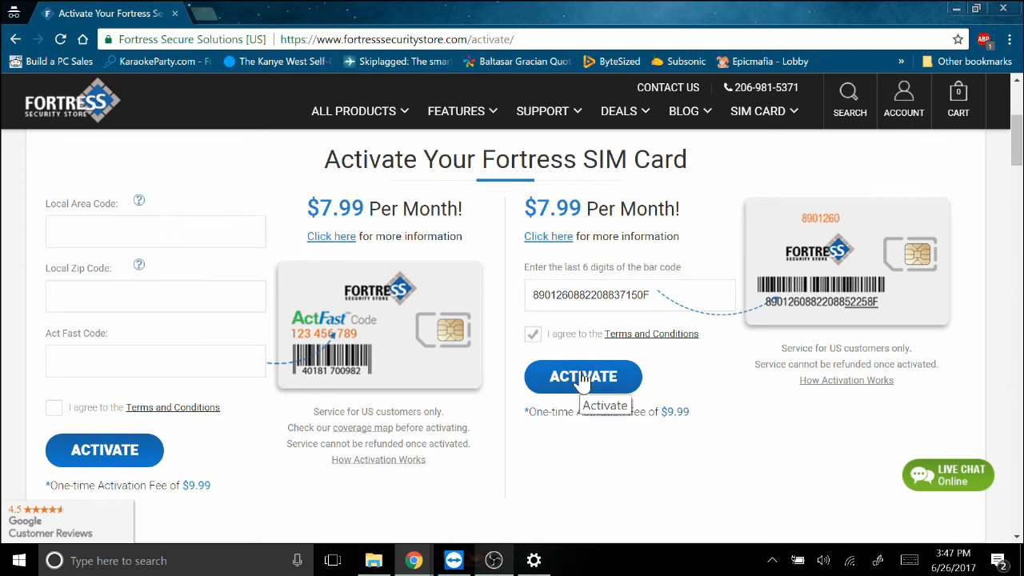
pyautogui.click(582, 377)
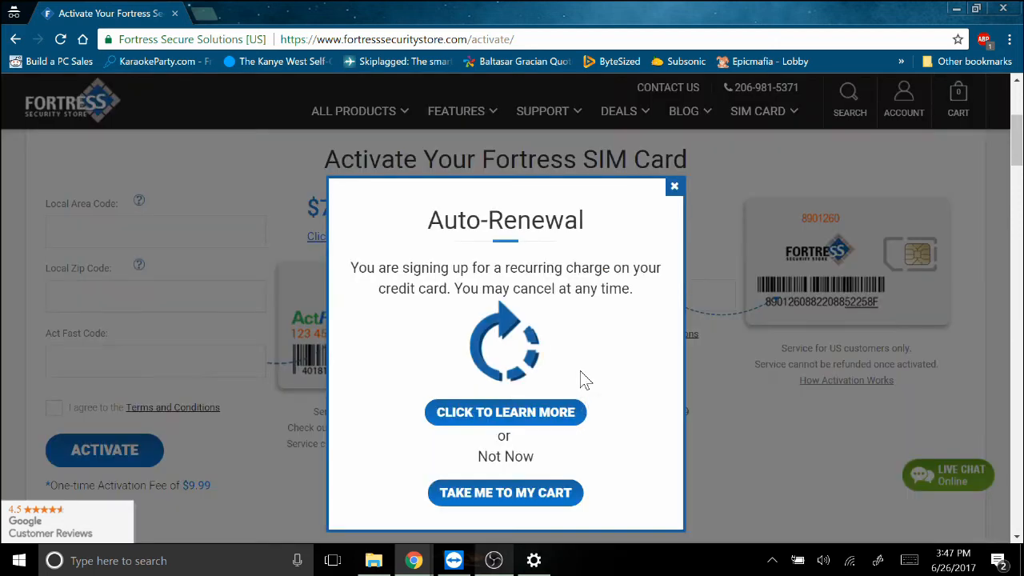
pyautogui.moveTo(538, 420)
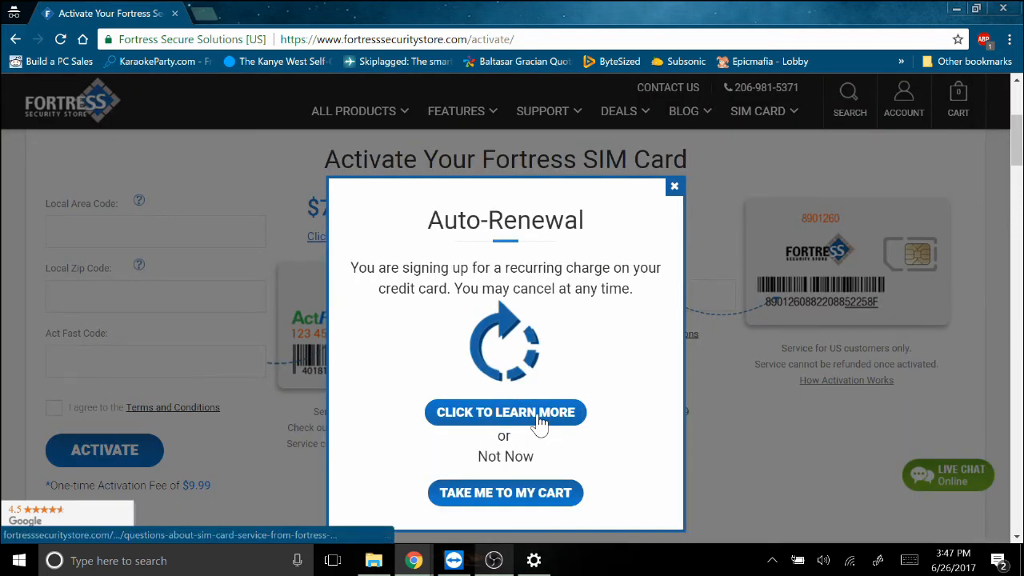
pyautogui.moveTo(535, 508)
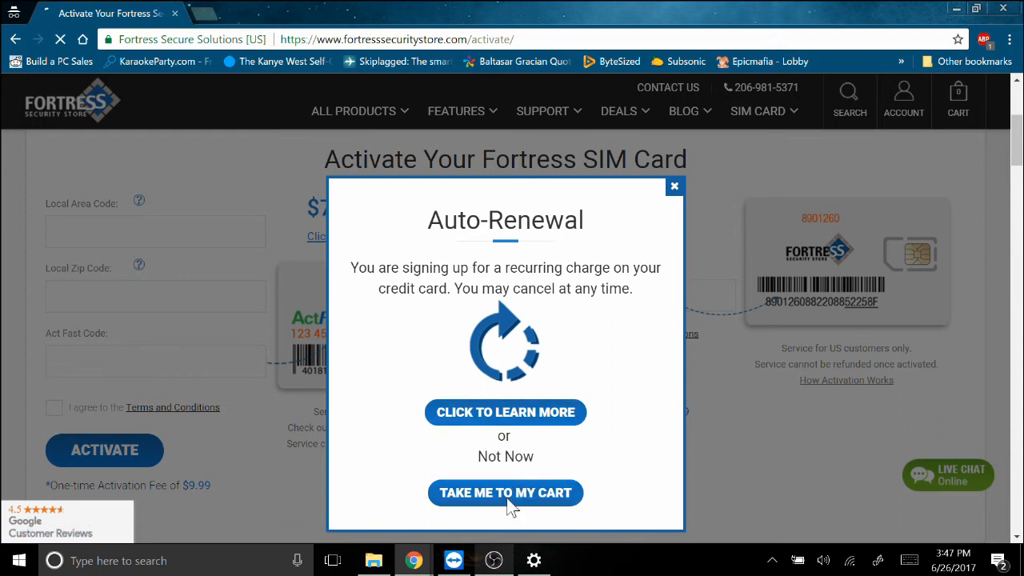
# Step: Choose 'Take Me To My Cart' on the Auto-Renewal notice
pyautogui.click(505, 493)
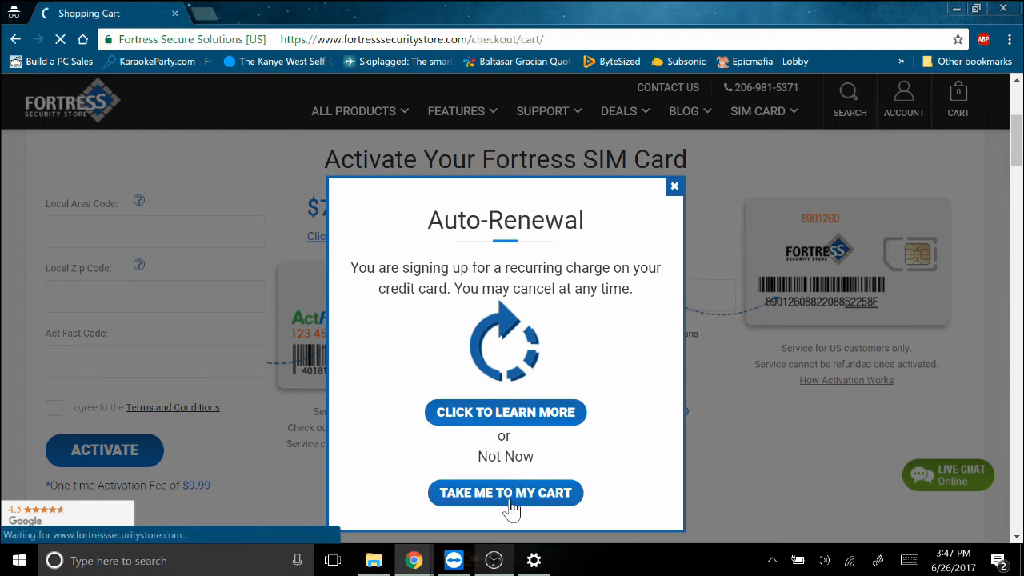
pyautogui.click(505, 492)
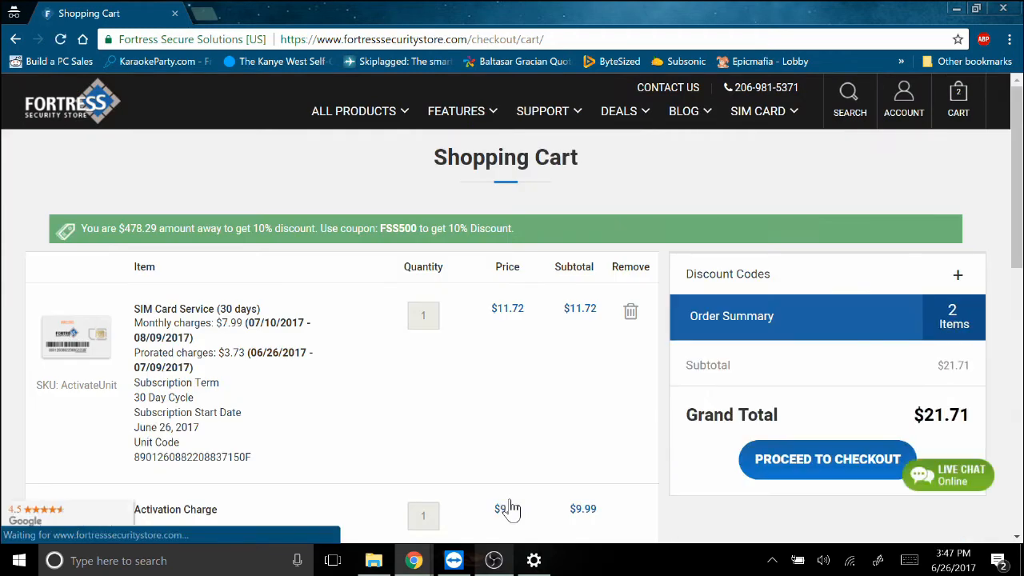
# Step: Scroll through the $21.71 cart, highlight Prorated charges, and proceed to checkout
pyautogui.scroll(-3)
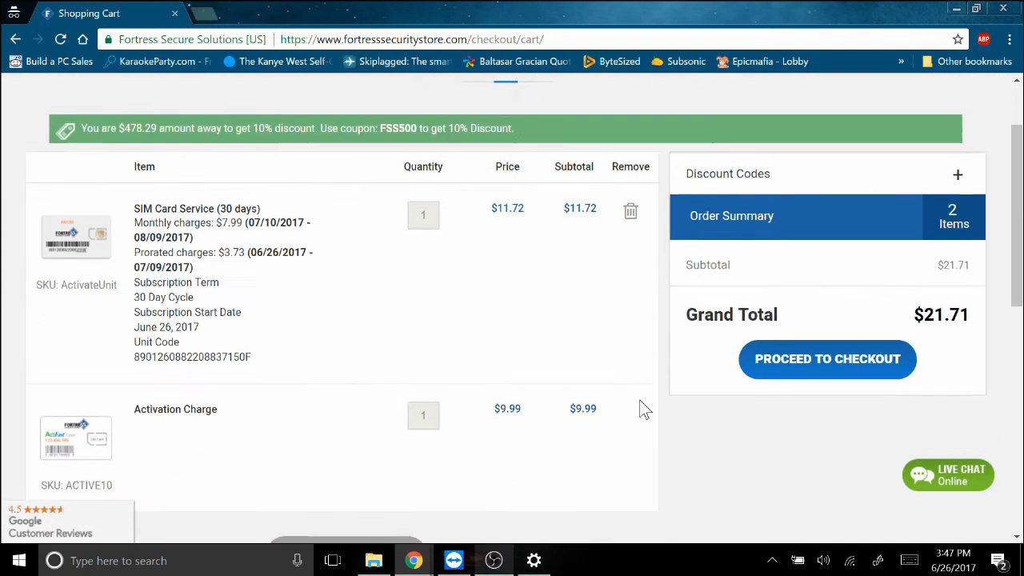
pyautogui.scroll(-3)
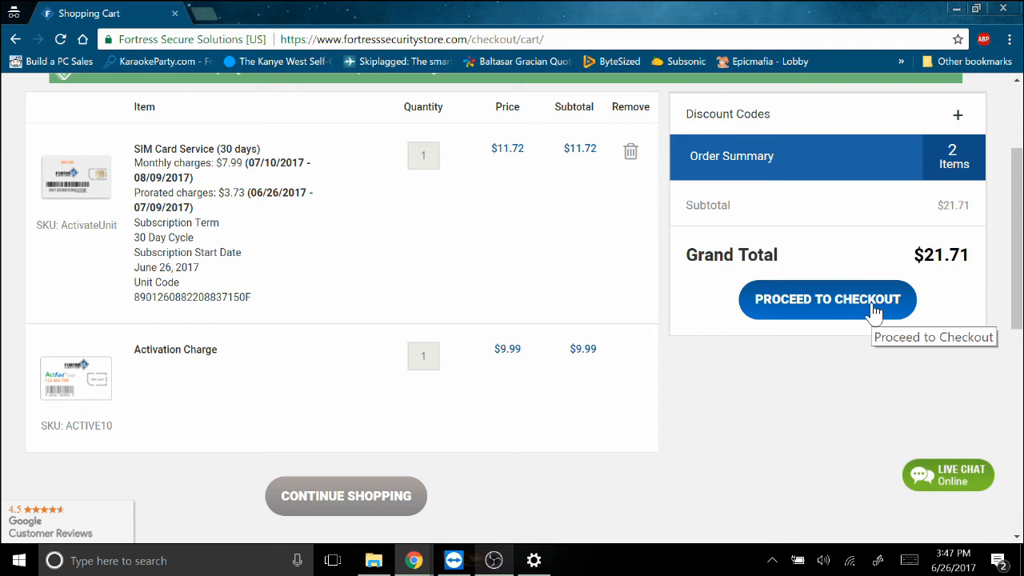
pyautogui.moveTo(128, 184)
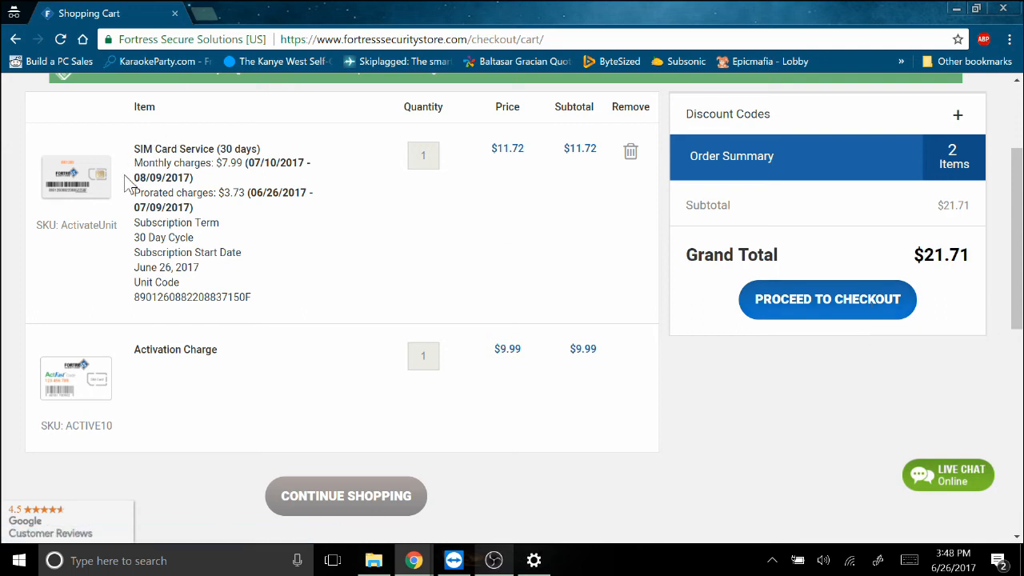
pyautogui.doubleClick(174, 192)
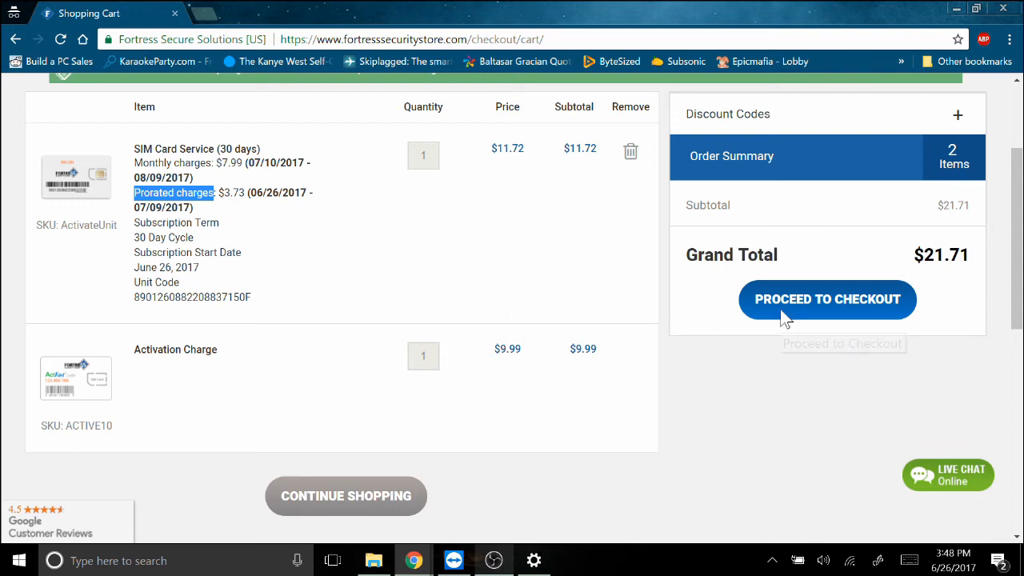
pyautogui.click(828, 300)
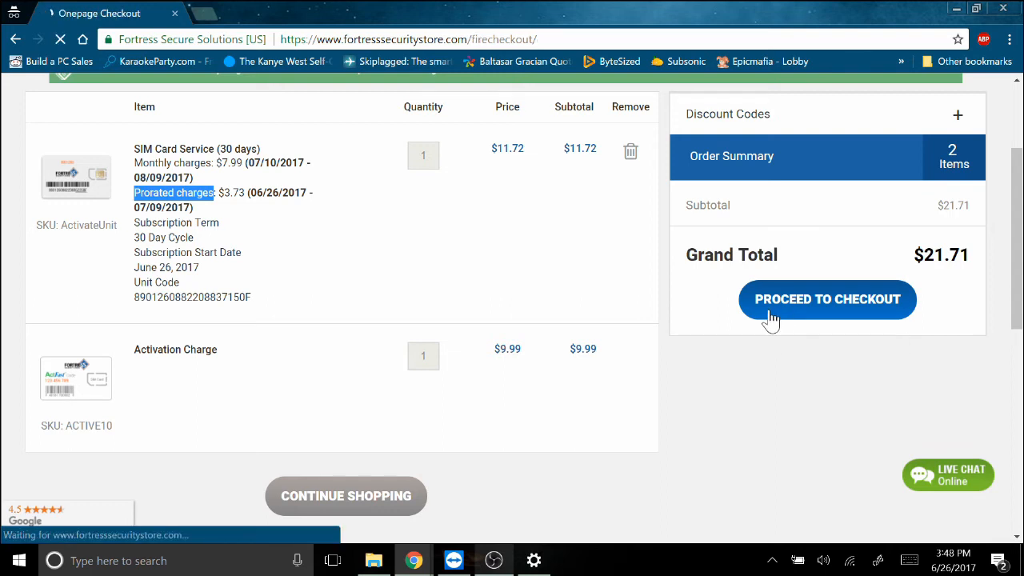
pyautogui.click(827, 300)
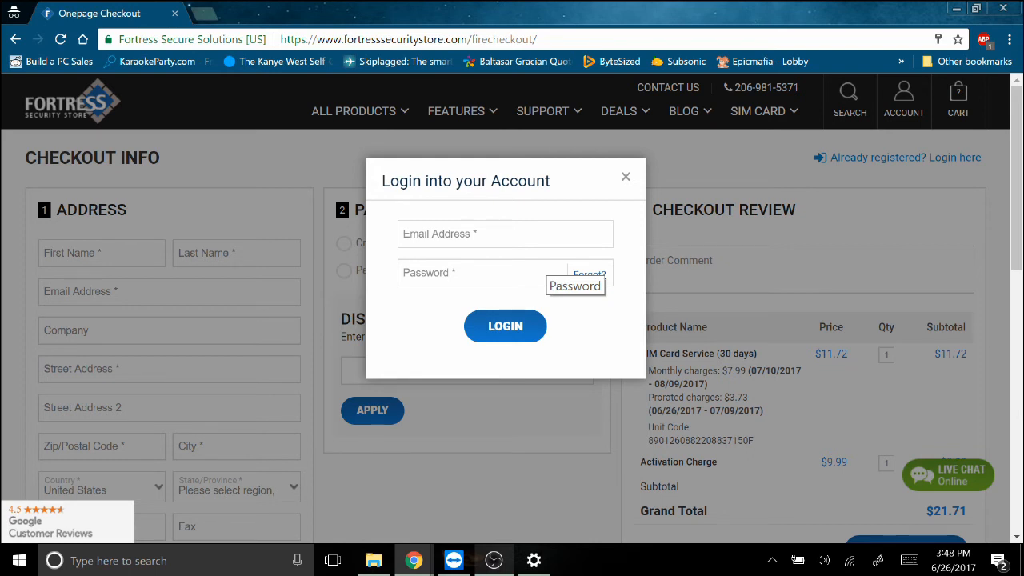
# Step: Close the login popup and select Credit Card as the payment method
pyautogui.click(625, 177)
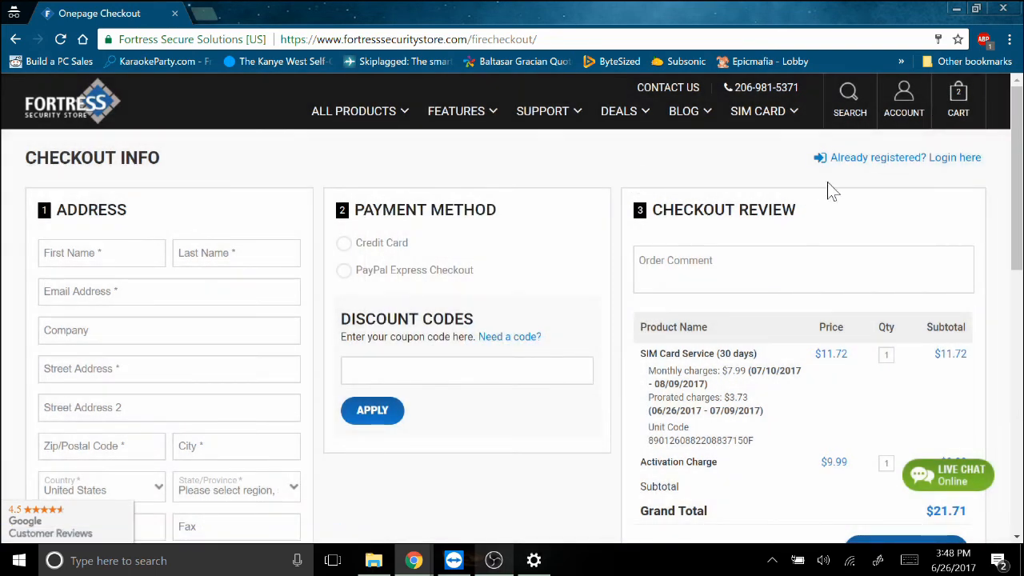
pyautogui.moveTo(871, 171)
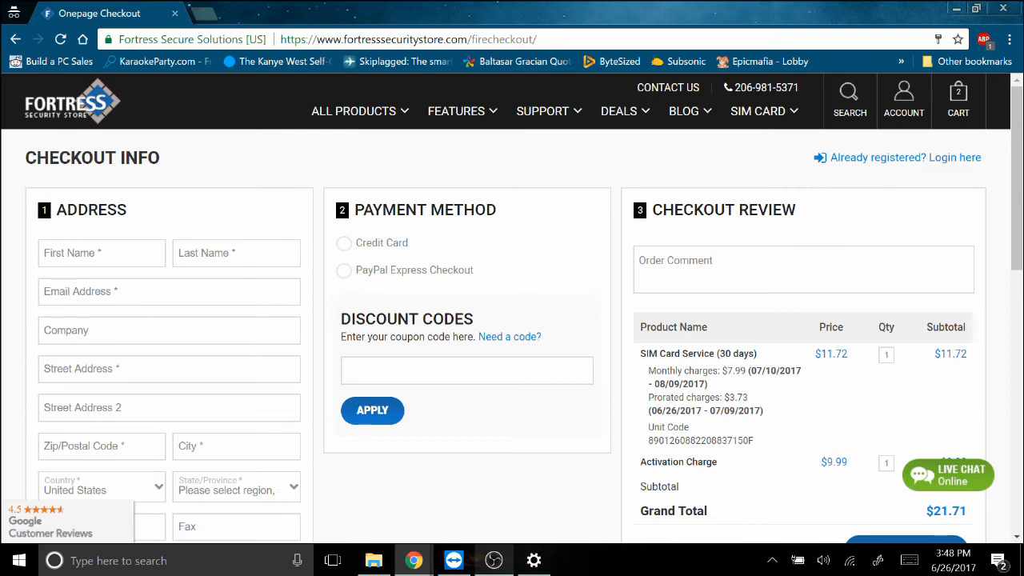
pyautogui.scroll(-3)
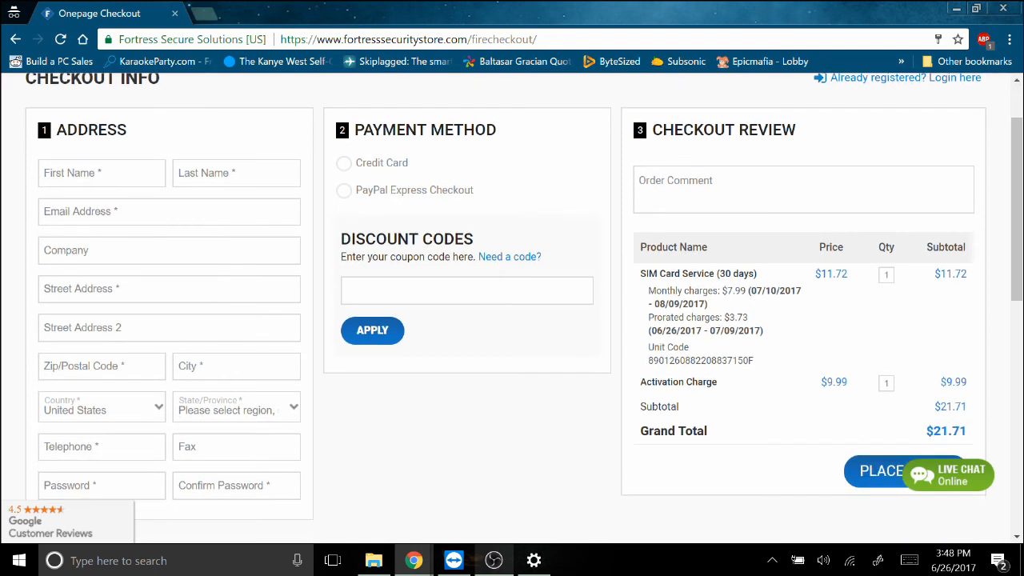
pyautogui.moveTo(434, 387)
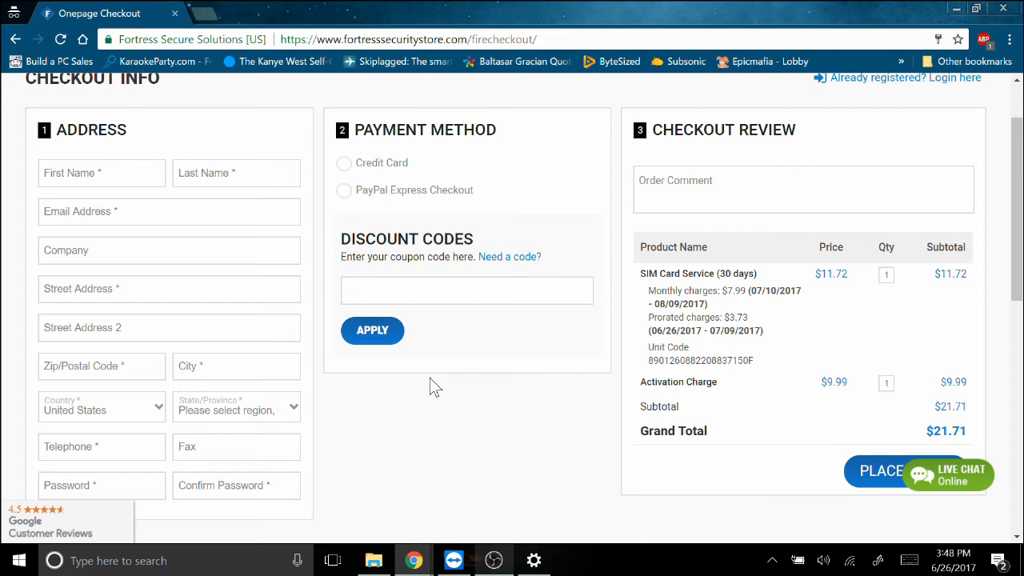
pyautogui.click(344, 163)
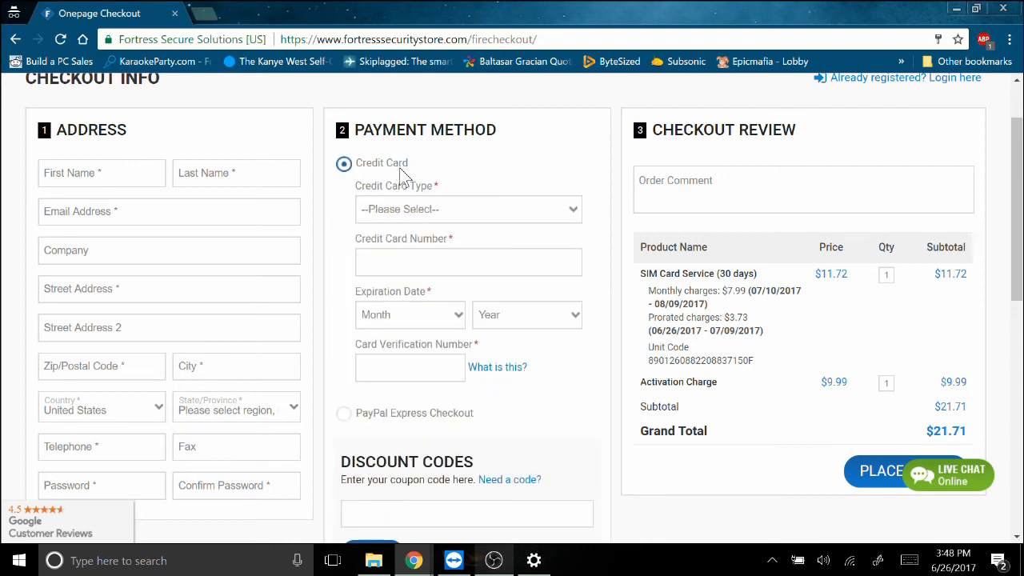
pyautogui.moveTo(603, 254)
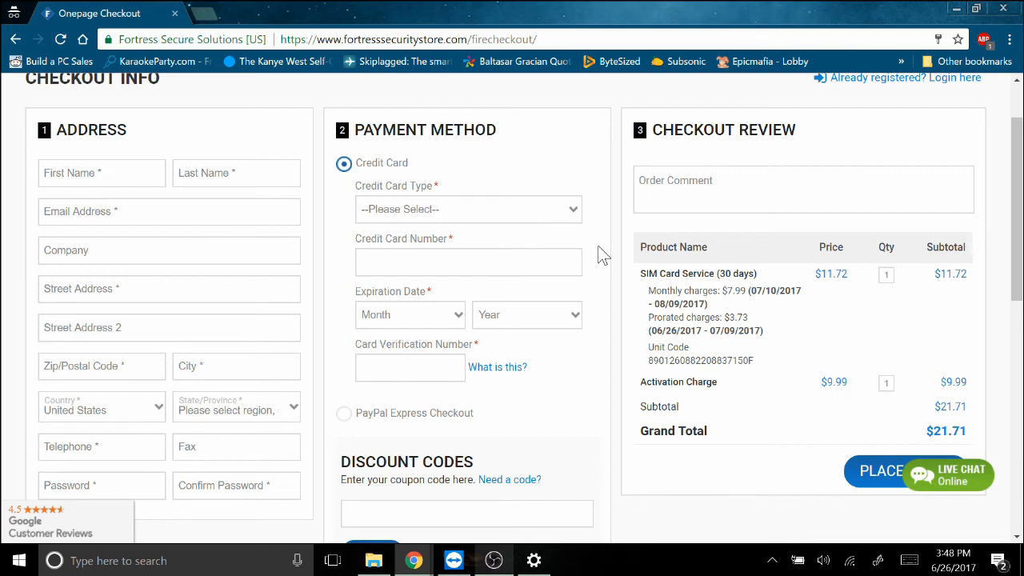
pyautogui.moveTo(943, 351)
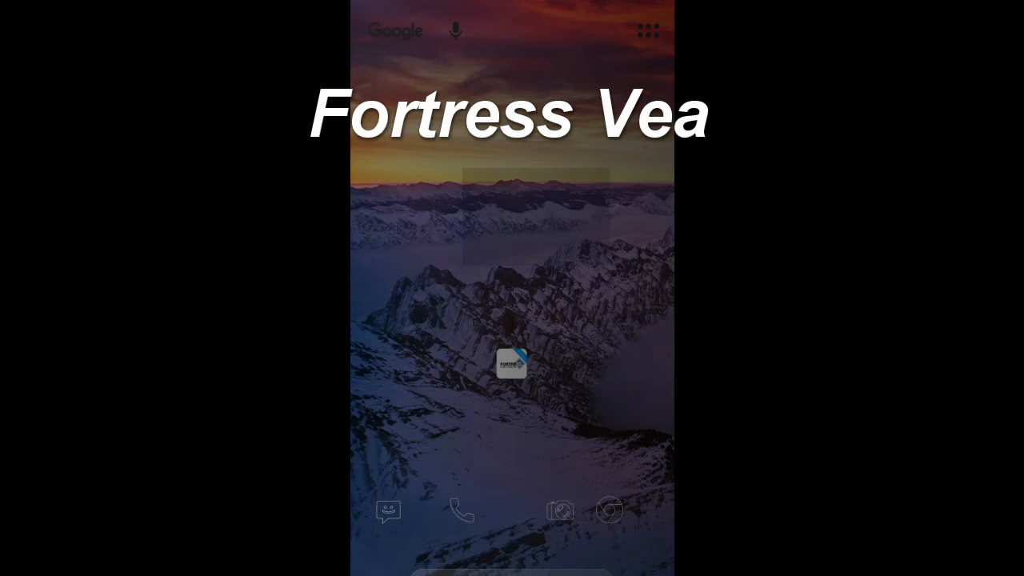
# Step: Launch Fortress Vea and tap + on the Login screen to open Registered
pyautogui.click(512, 363)
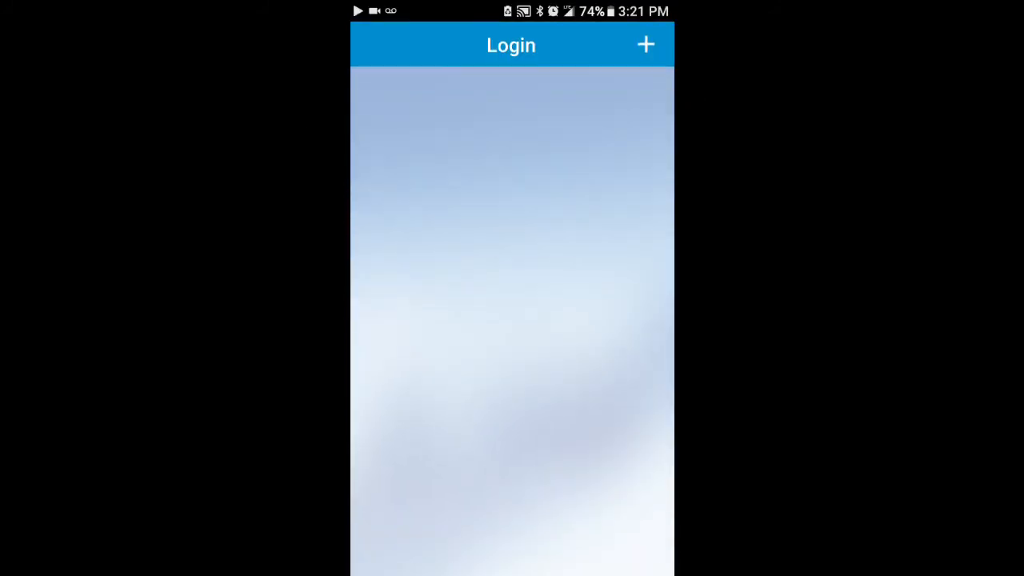
pyautogui.click(647, 44)
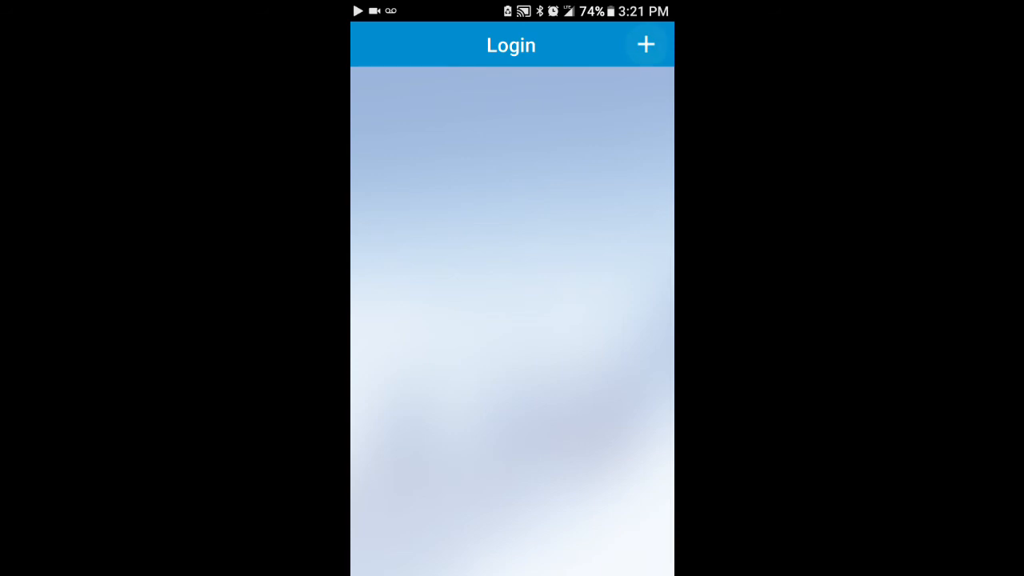
pyautogui.click(647, 44)
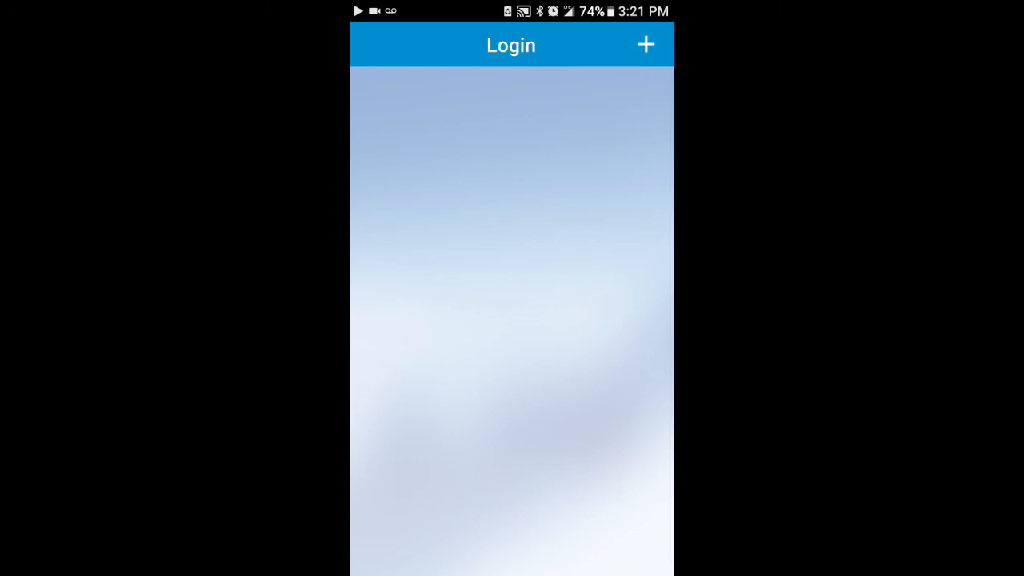
pyautogui.click(647, 44)
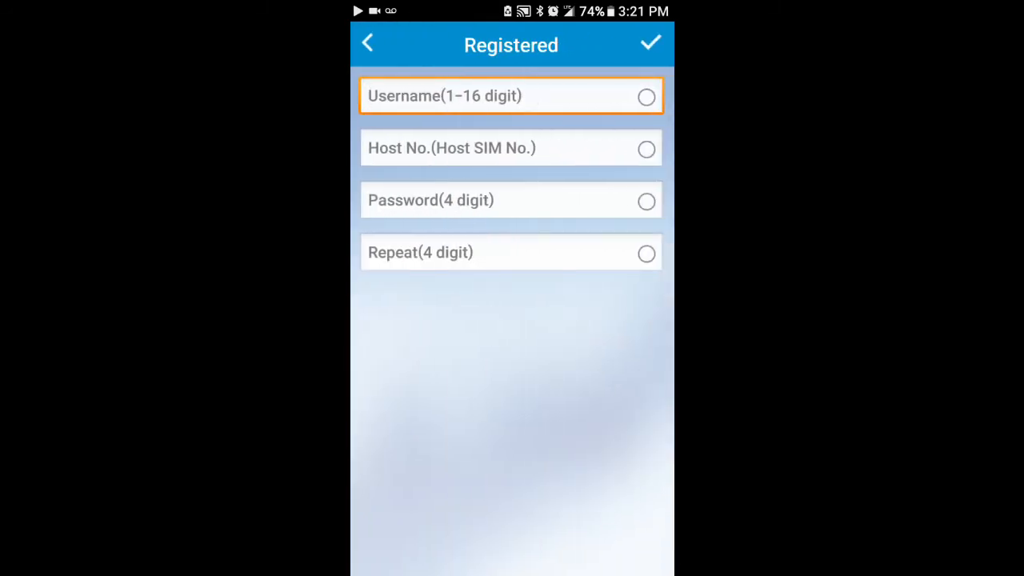
# Step: Enter the suggested username and type the host SIM number on the keypad
pyautogui.click(496, 96)
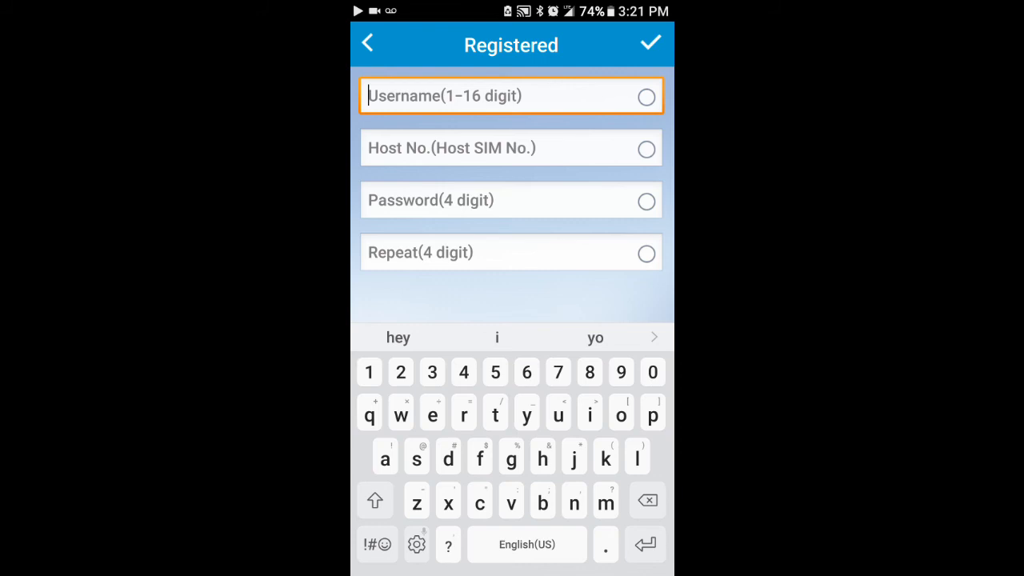
pyautogui.write('ja')
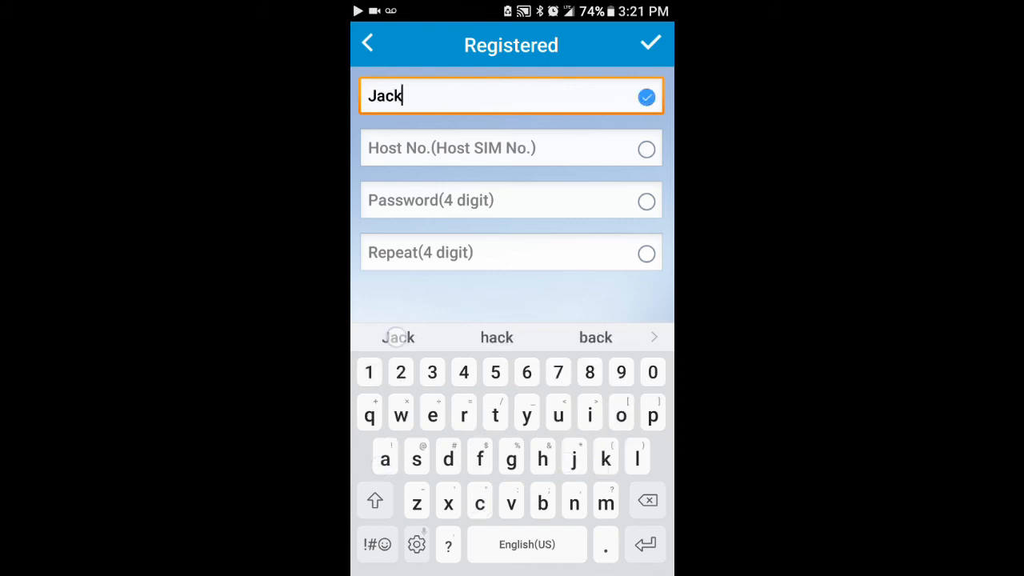
pyautogui.click(510, 148)
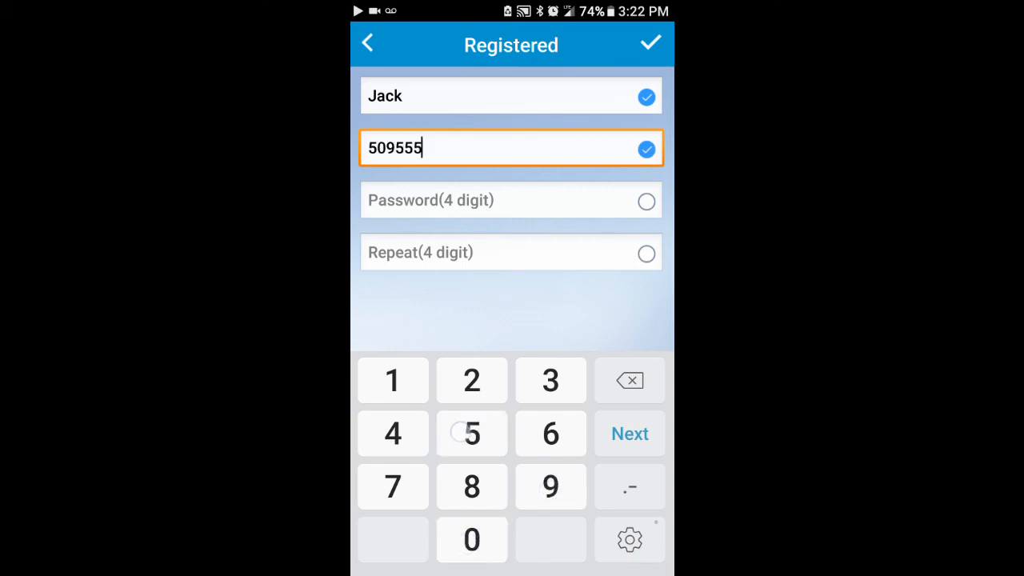
pyautogui.click(471, 434)
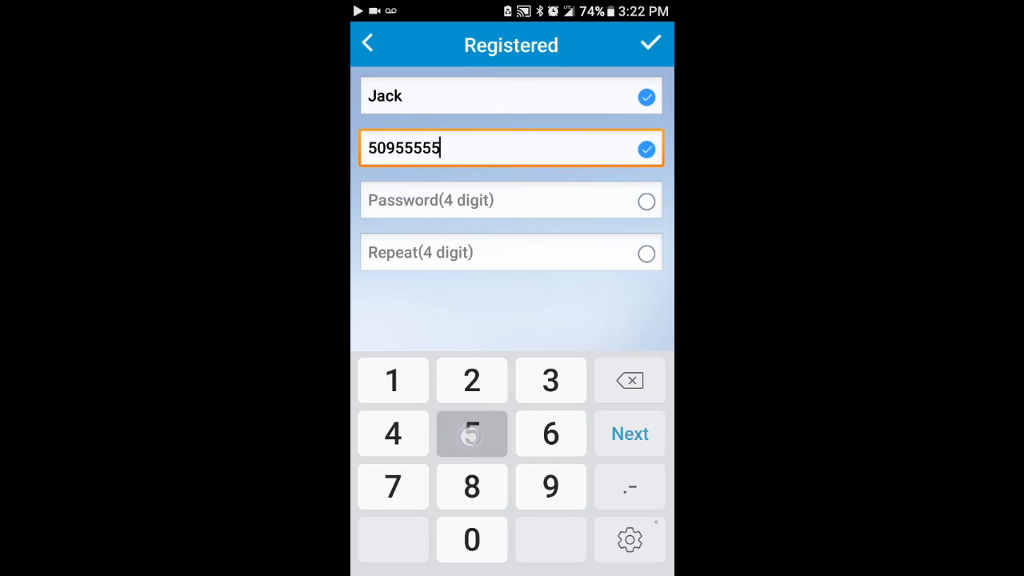
pyautogui.click(471, 434)
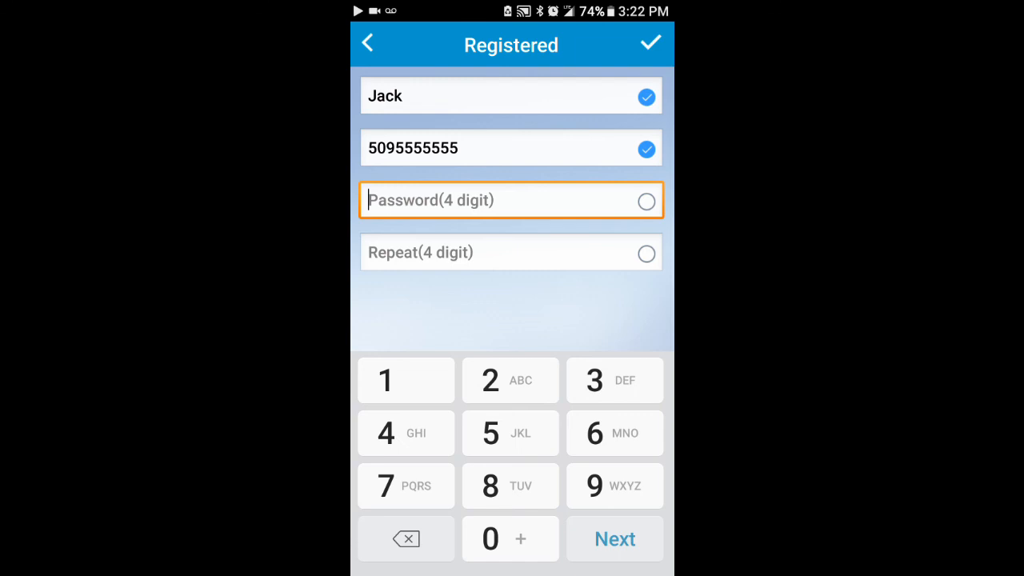
# Step: Enter the four-digit password on the keypad to finish registering the Jack account
pyautogui.click(406, 381)
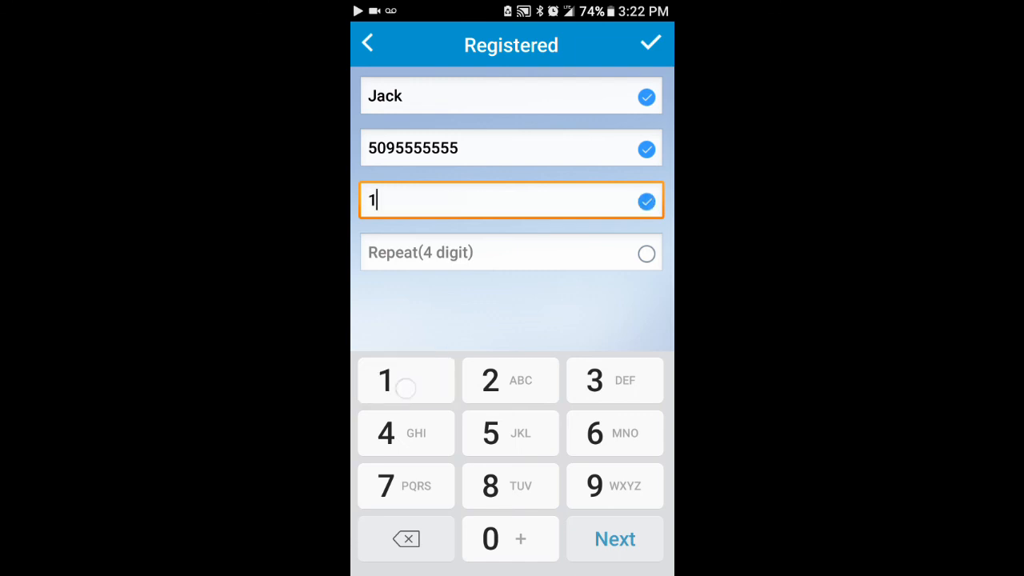
pyautogui.click(613, 380)
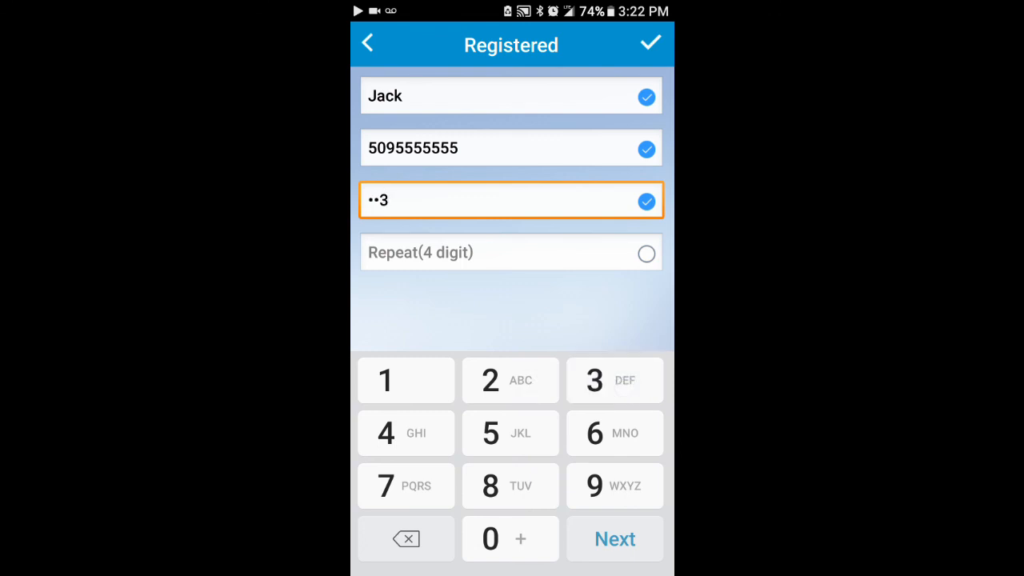
pyautogui.click(406, 380)
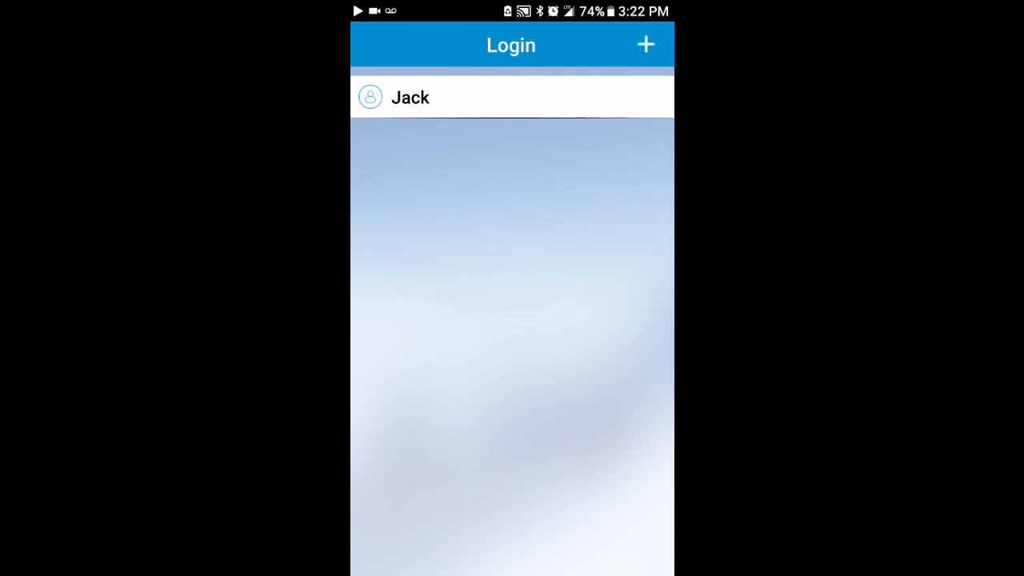
# Step: Log in as Jack and tap Arm on the dashboard
pyautogui.click(409, 97)
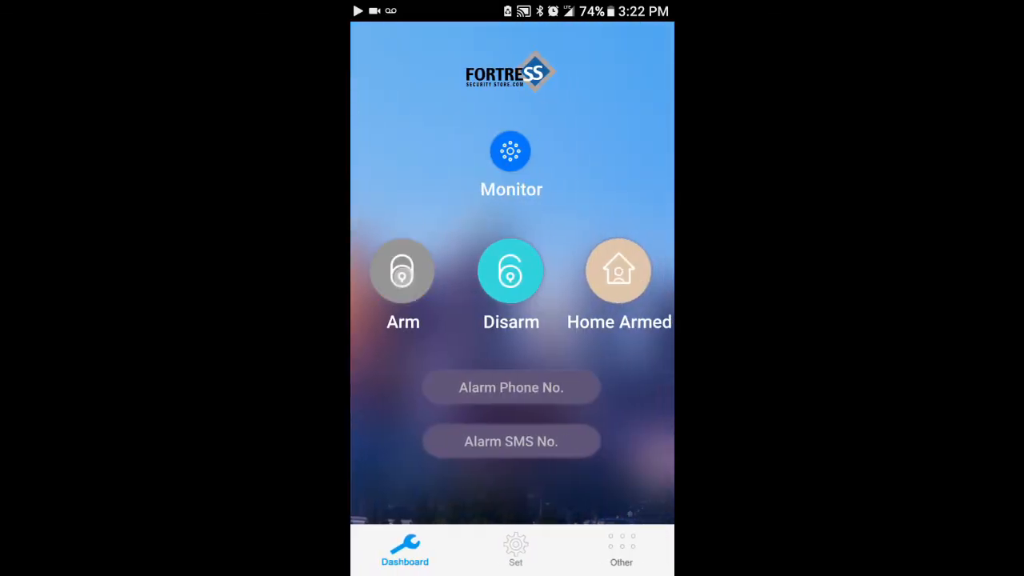
pyautogui.click(402, 270)
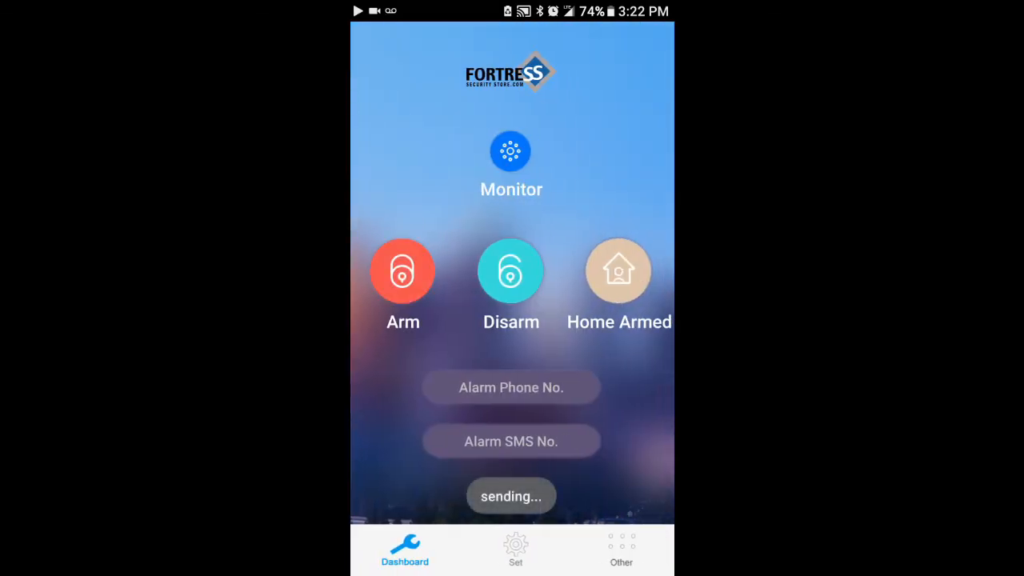